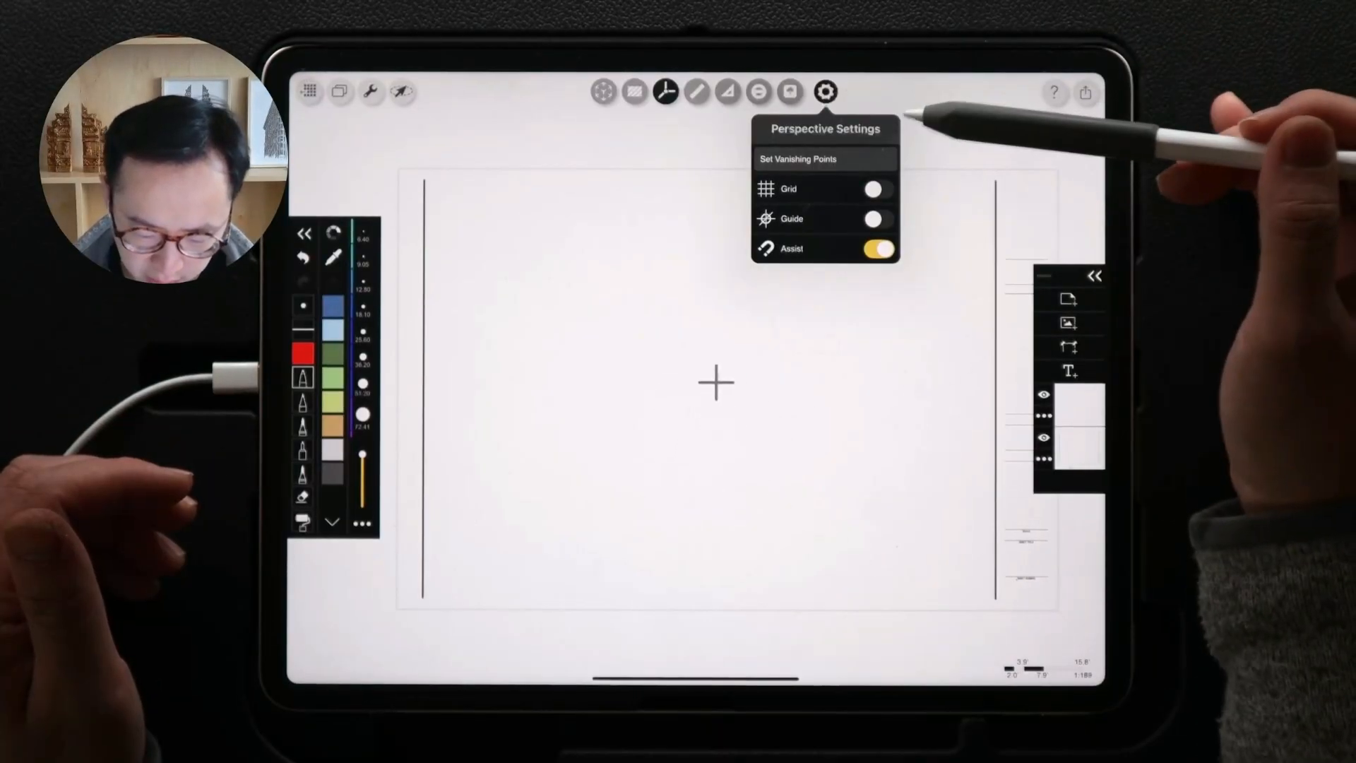
Enable the perspective grid and toggle the Guide and Assist options on and off.
click(873, 189)
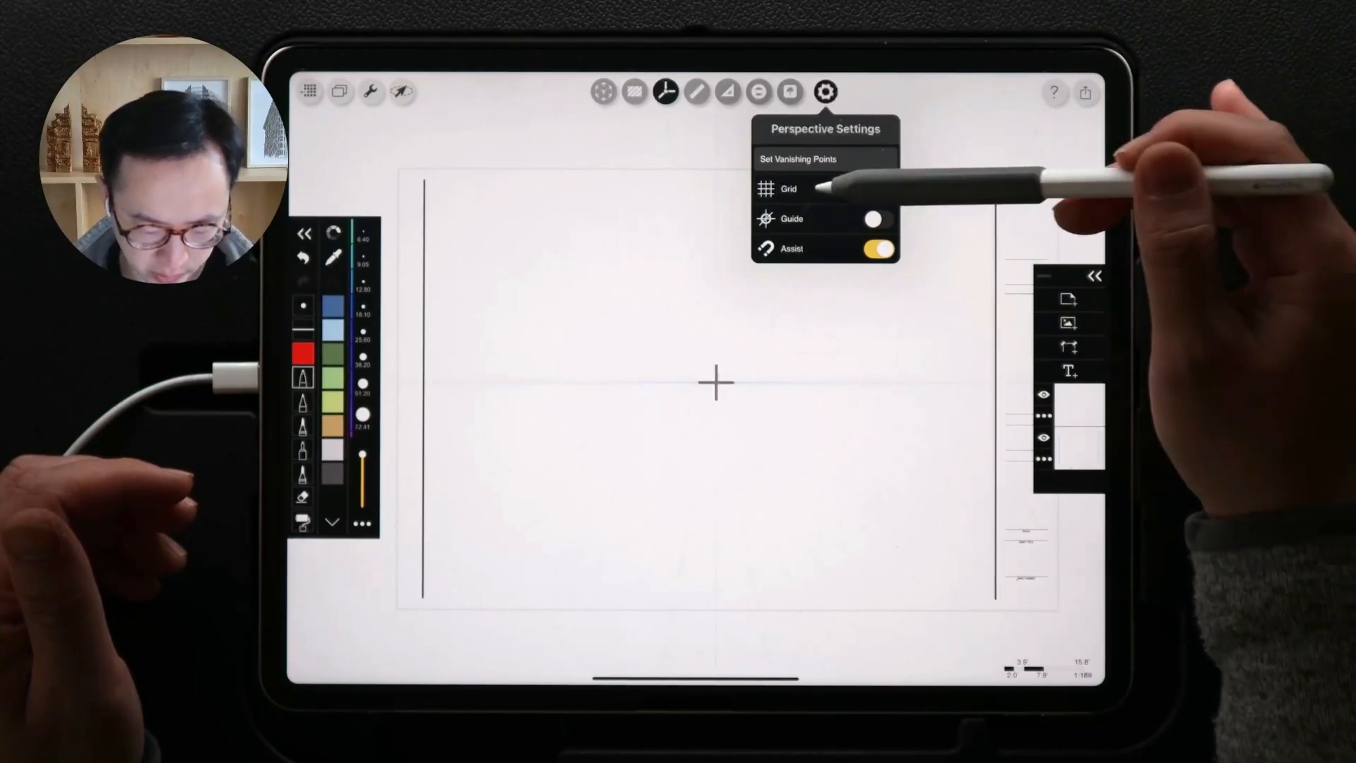
click(875, 189)
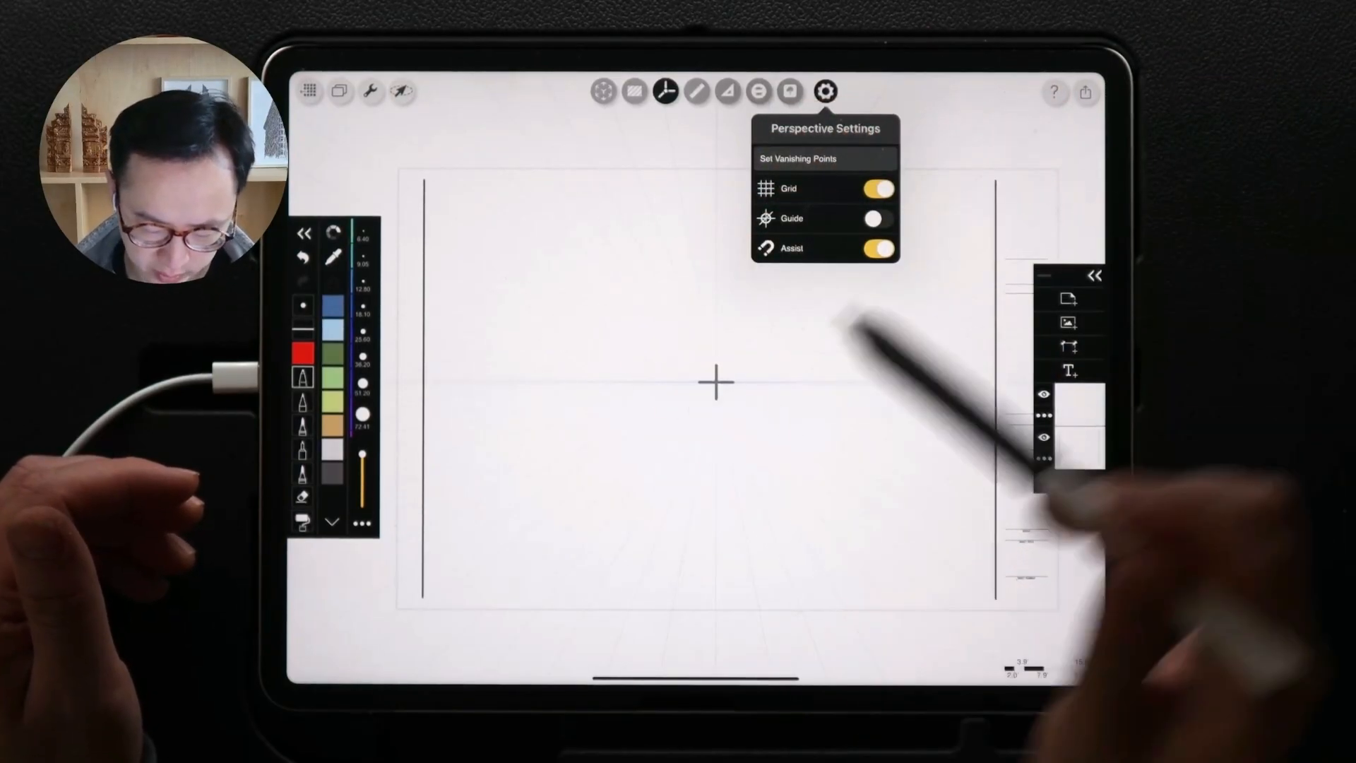
click(874, 219)
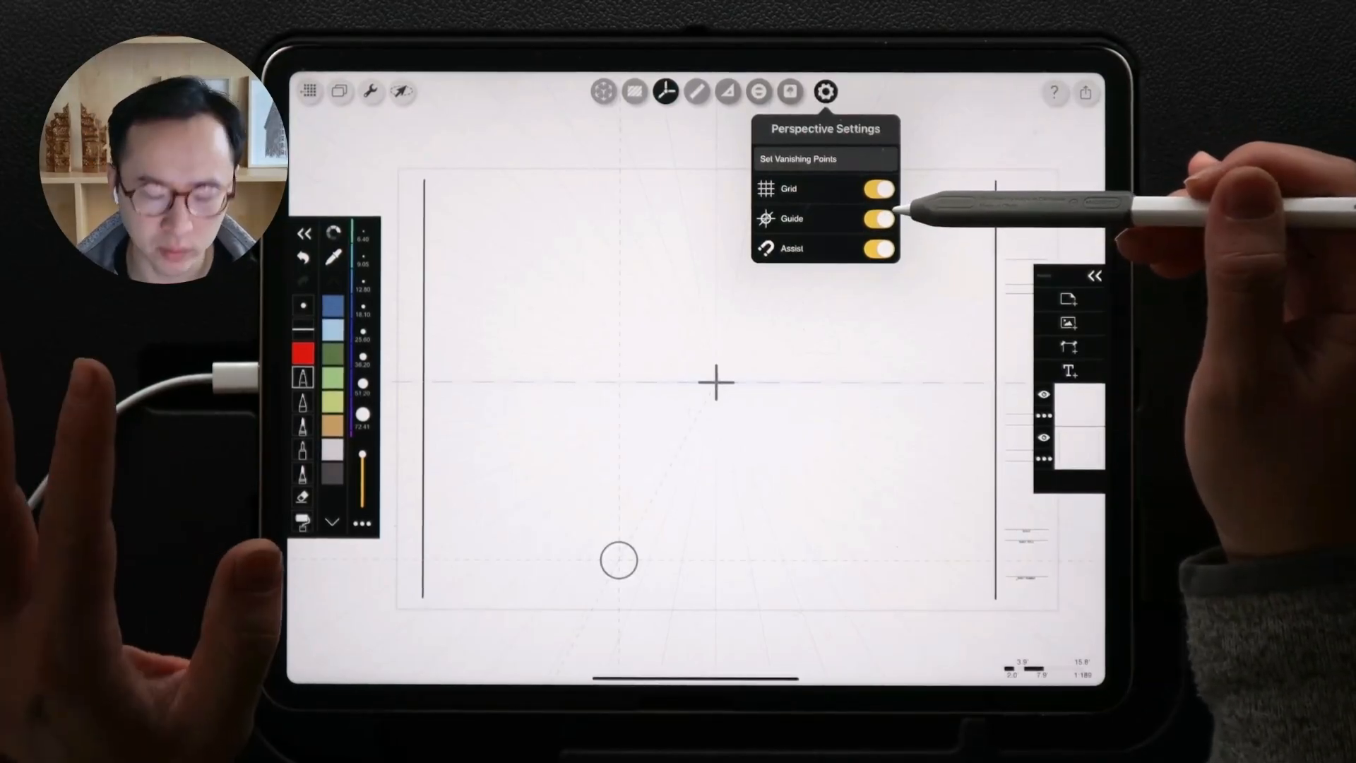
click(876, 219)
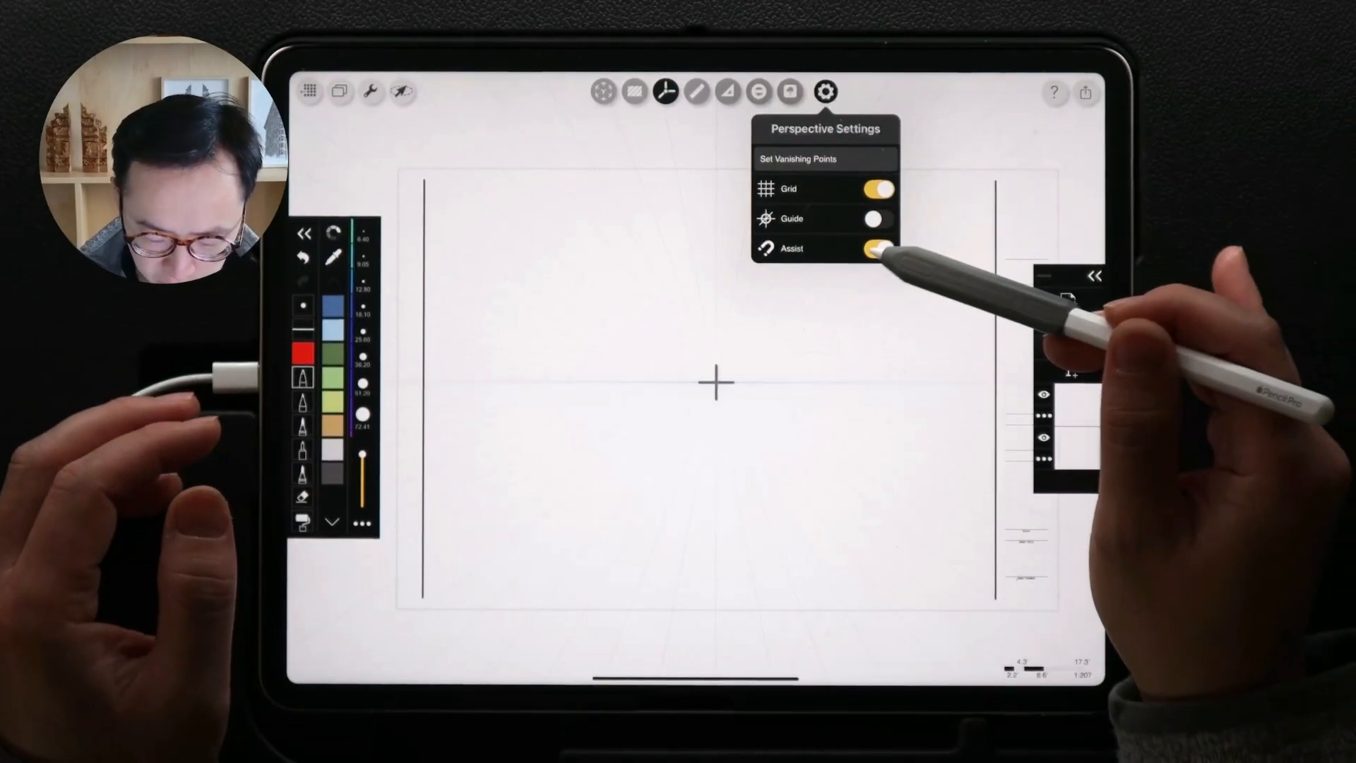
click(875, 248)
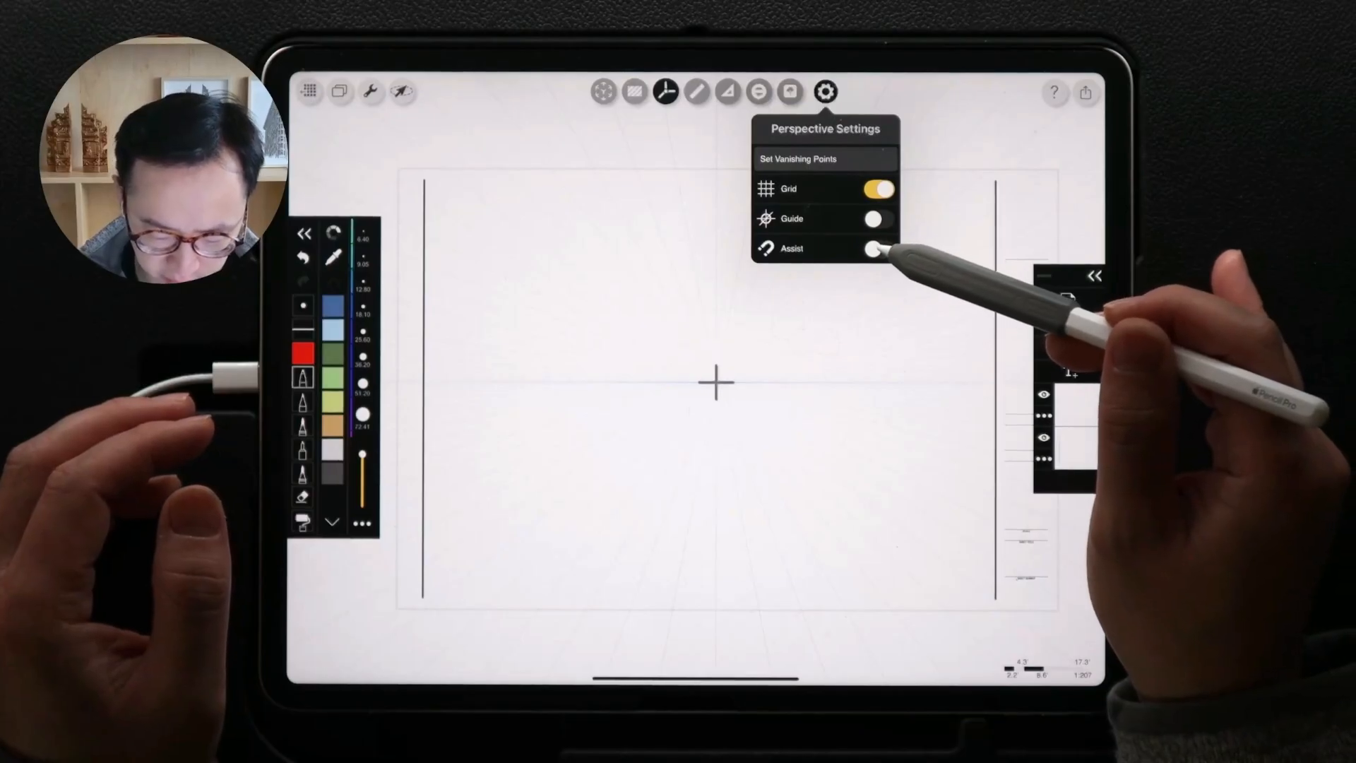
click(880, 248)
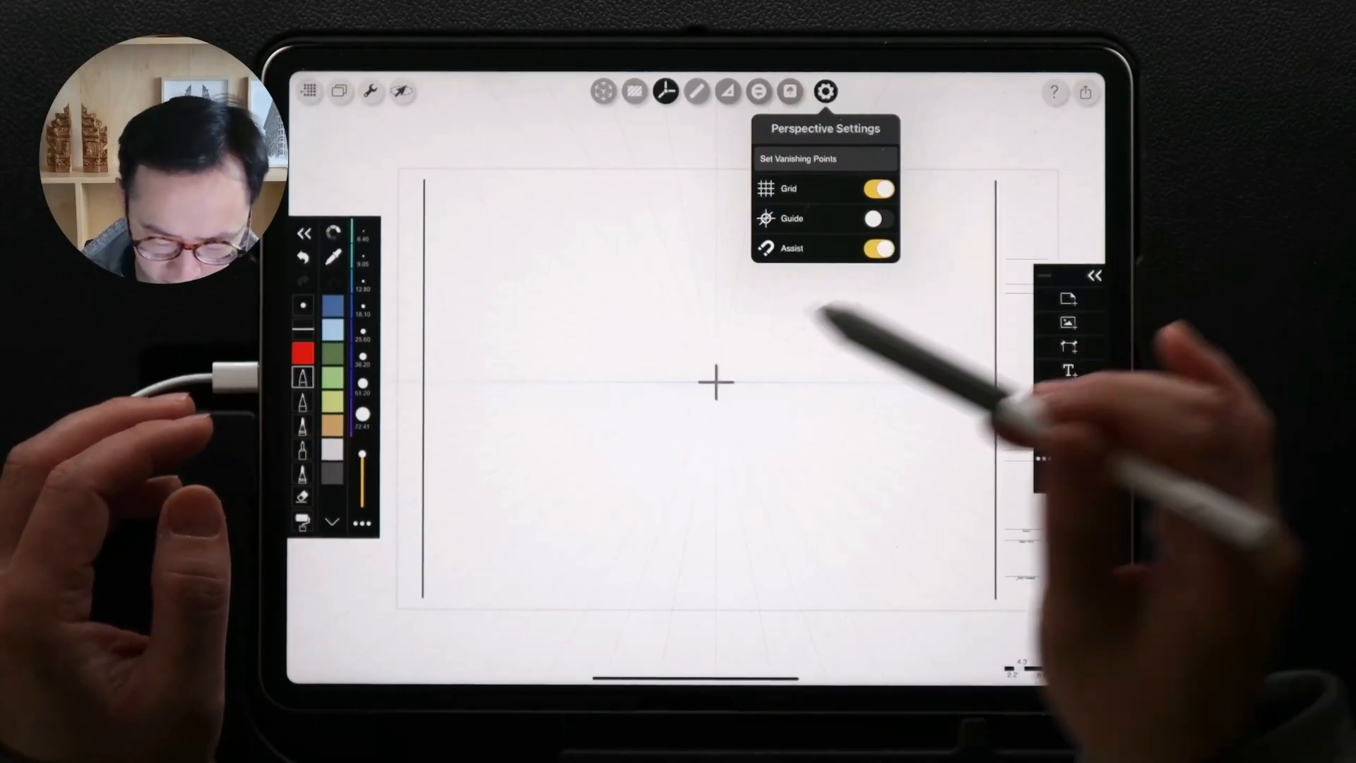
Close and reopen Perspective Settings, then turn the drawing assist off.
click(824, 93)
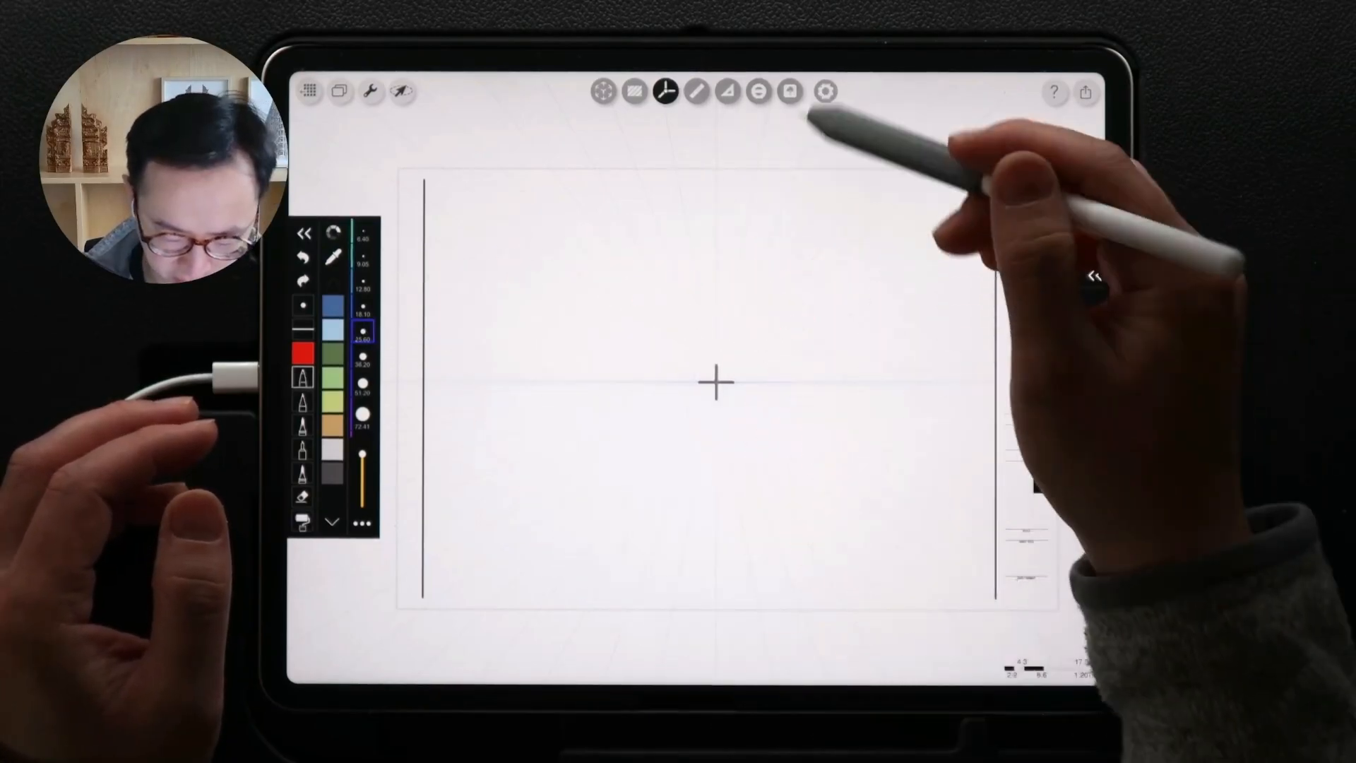
click(824, 92)
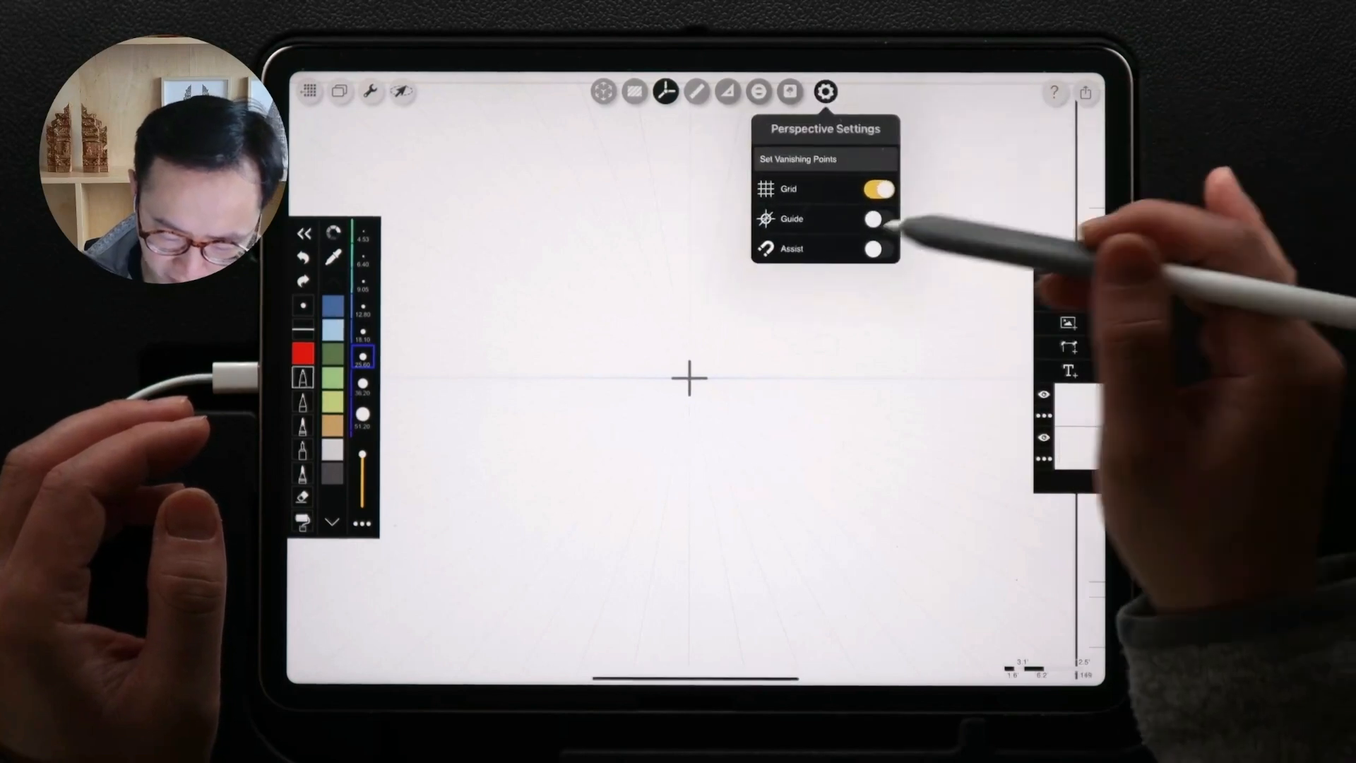
click(875, 250)
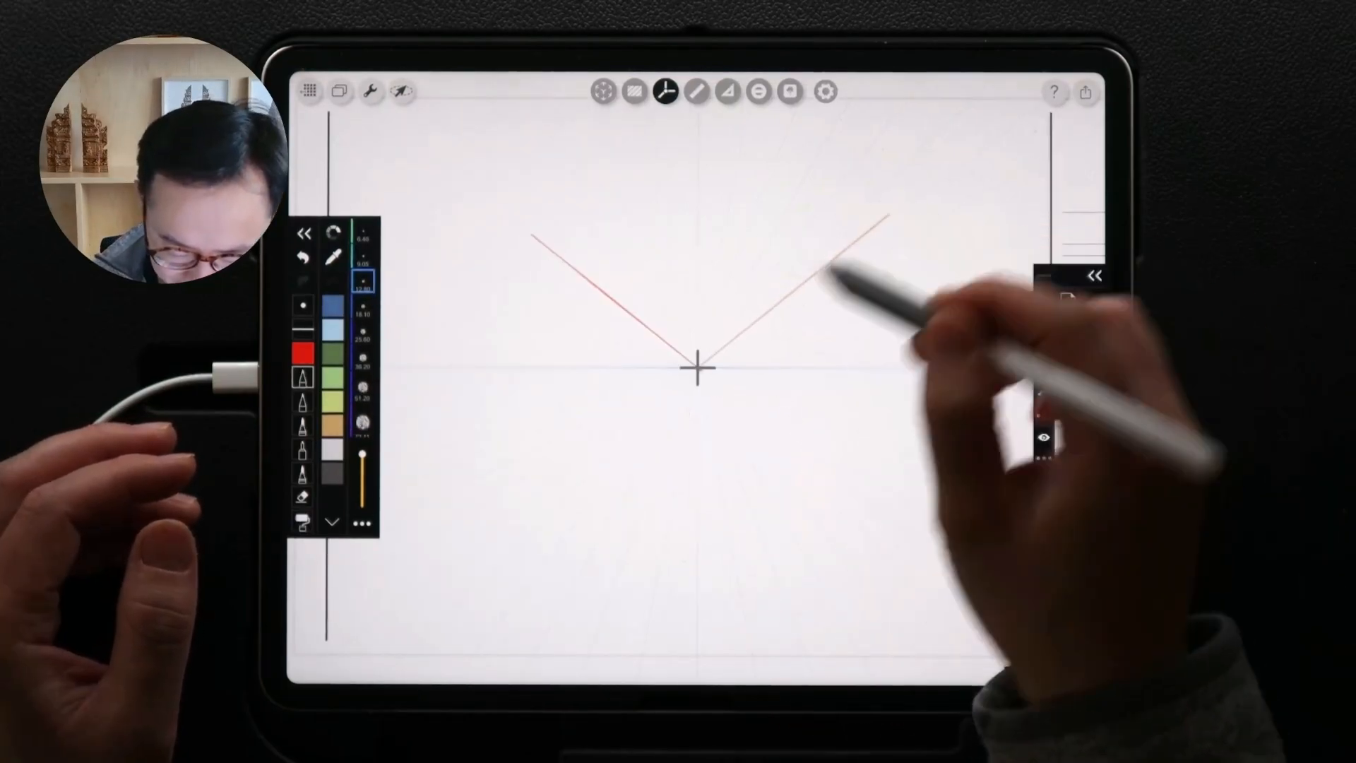
Draw a red line from the vanishing point, briefly trying freehand before returning to perspective mode.
drag(883, 211, 947, 593)
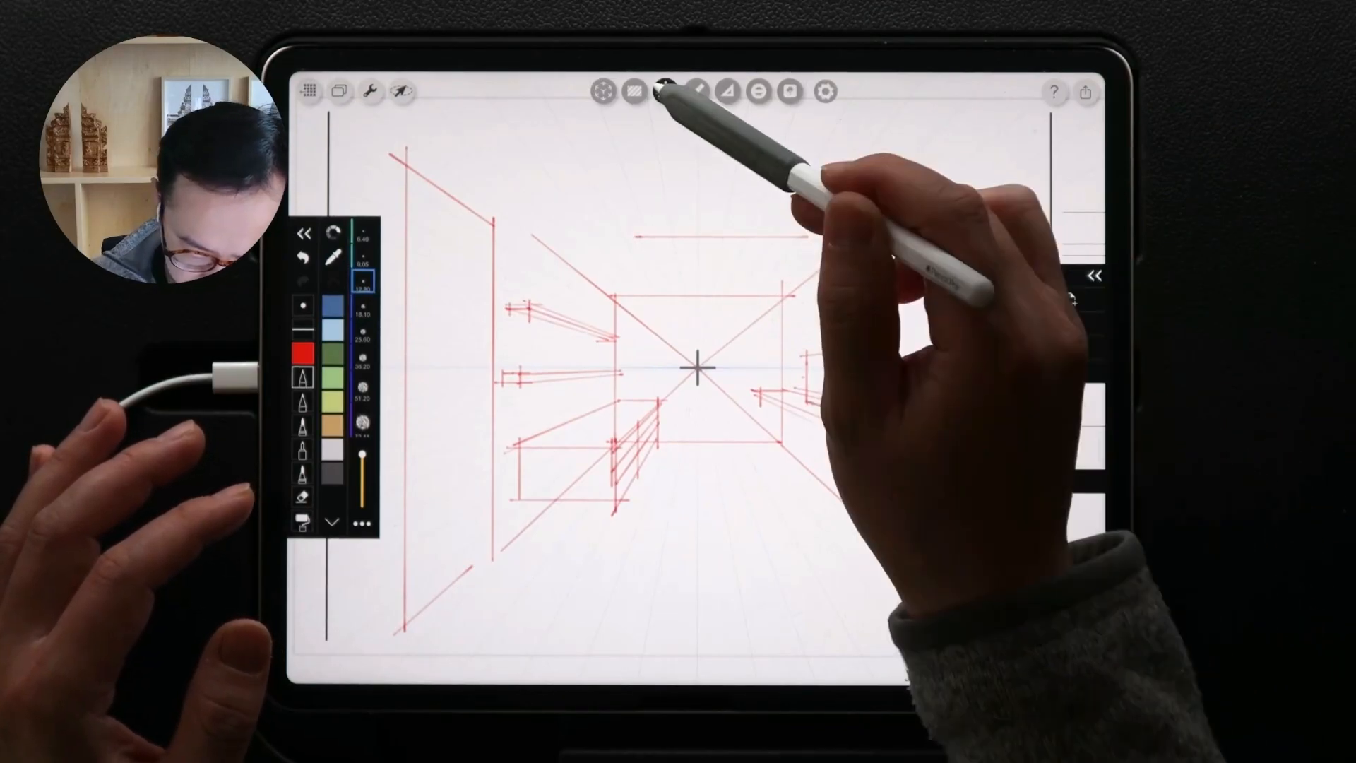
click(667, 92)
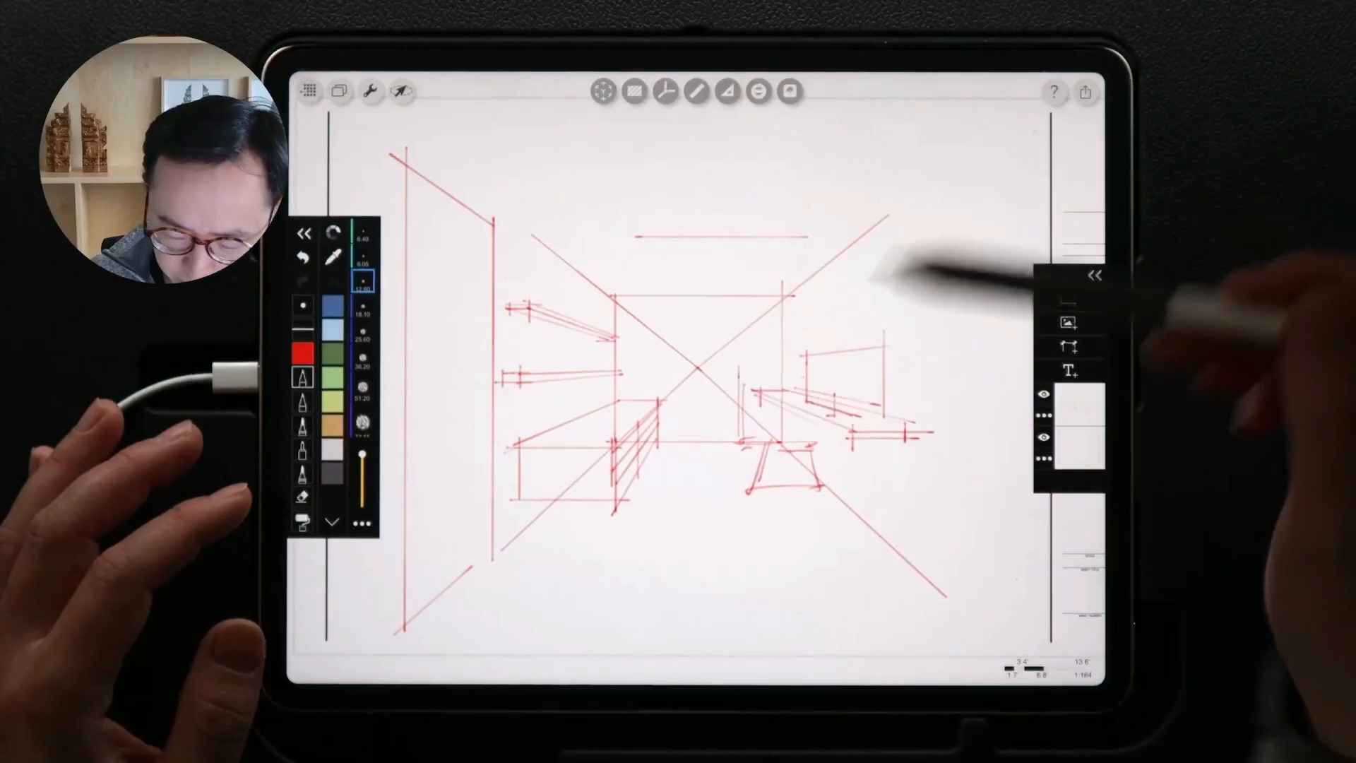
click(664, 91)
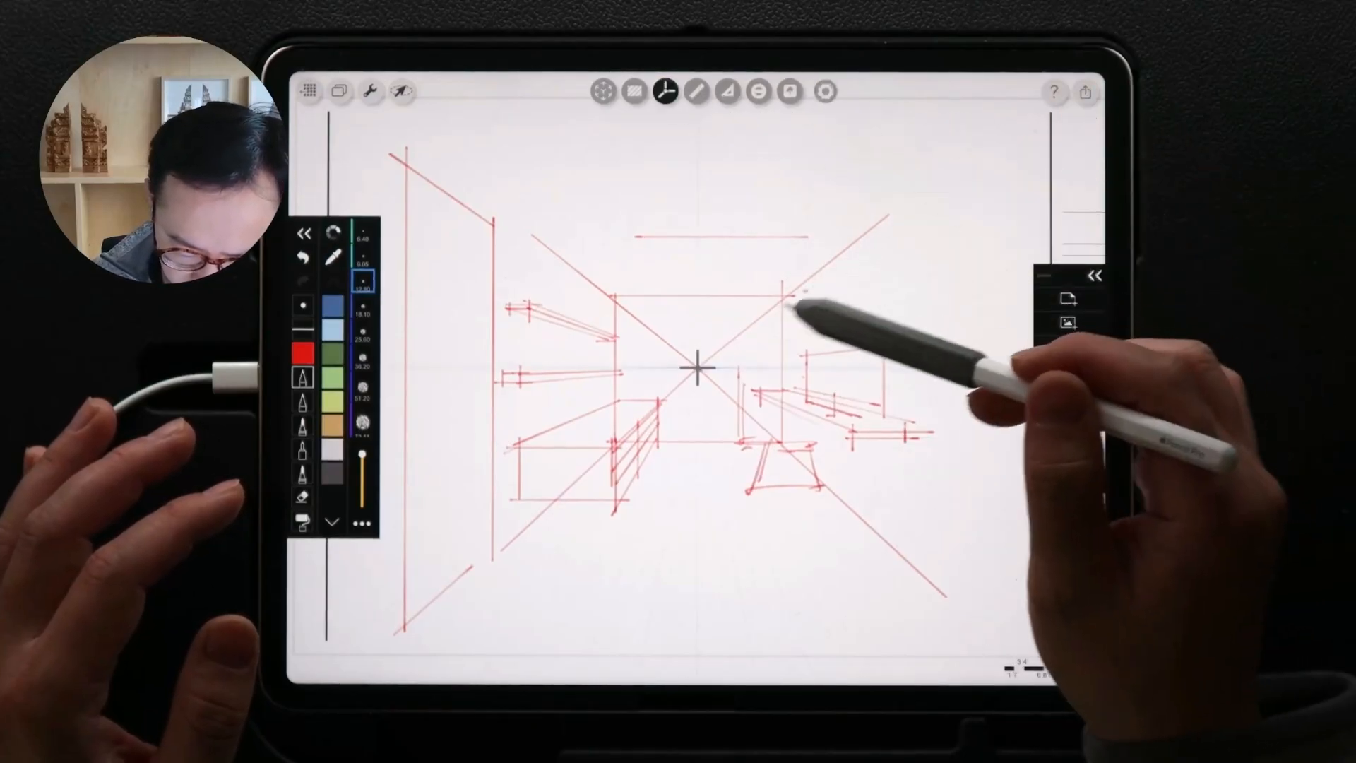